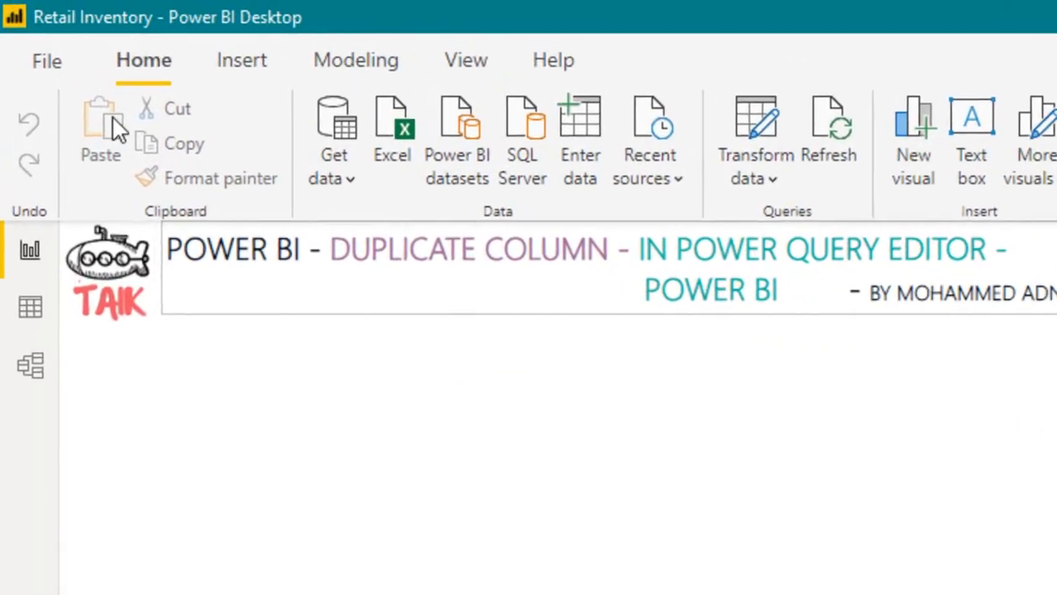
mouse_move(768, 123)
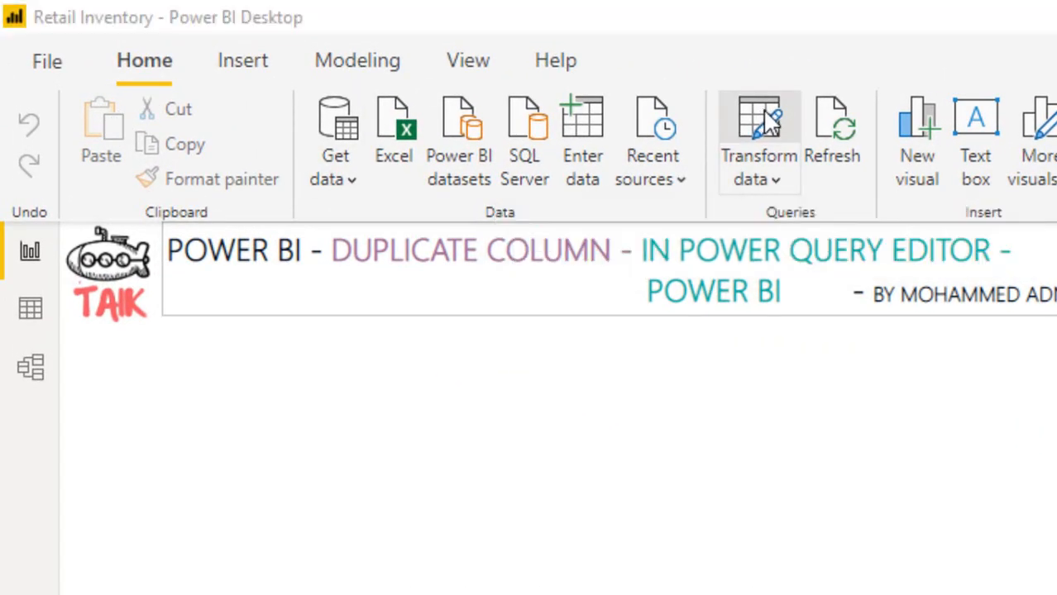
- Launch the Power Query Editor with Transform data to reshape the Sheet2 order data
click(760, 124)
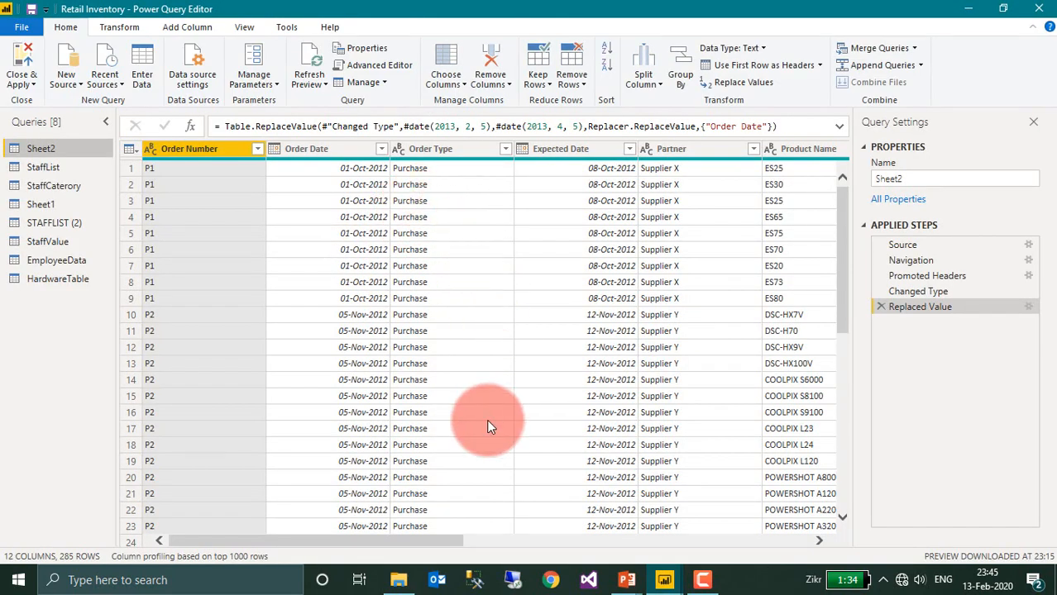
mouse_move(436, 546)
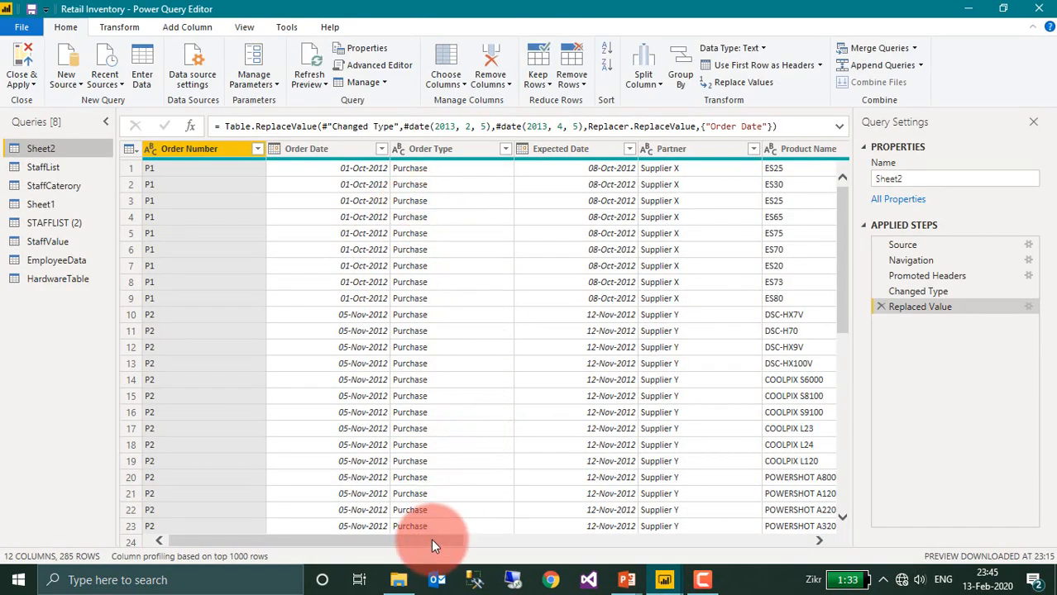
- Duplicate the Partner column, creating 'Partner - Copy' at the end of the table
scroll(down, 3)
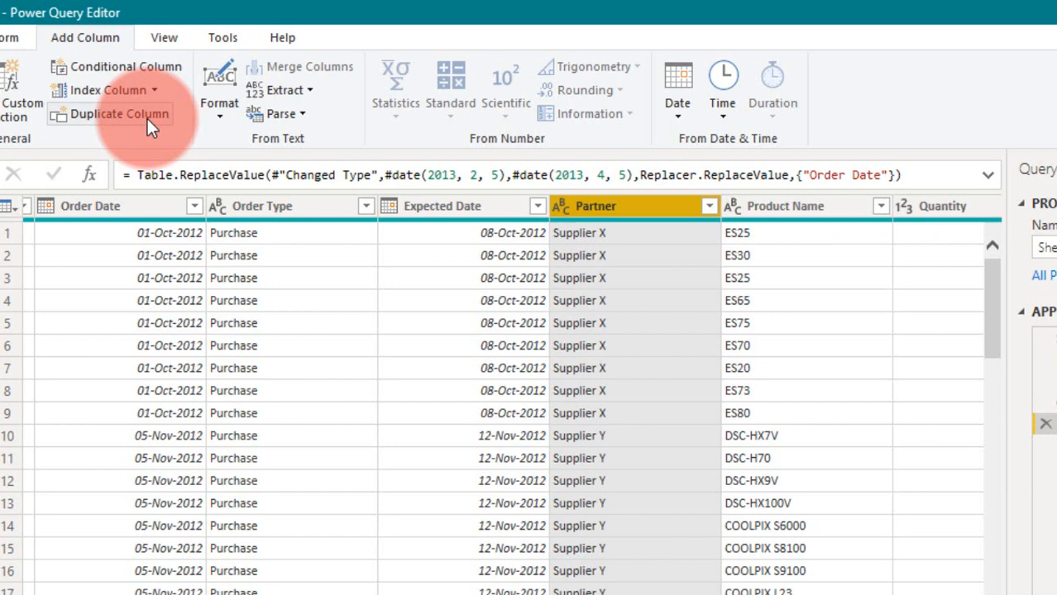
mouse_move(149, 124)
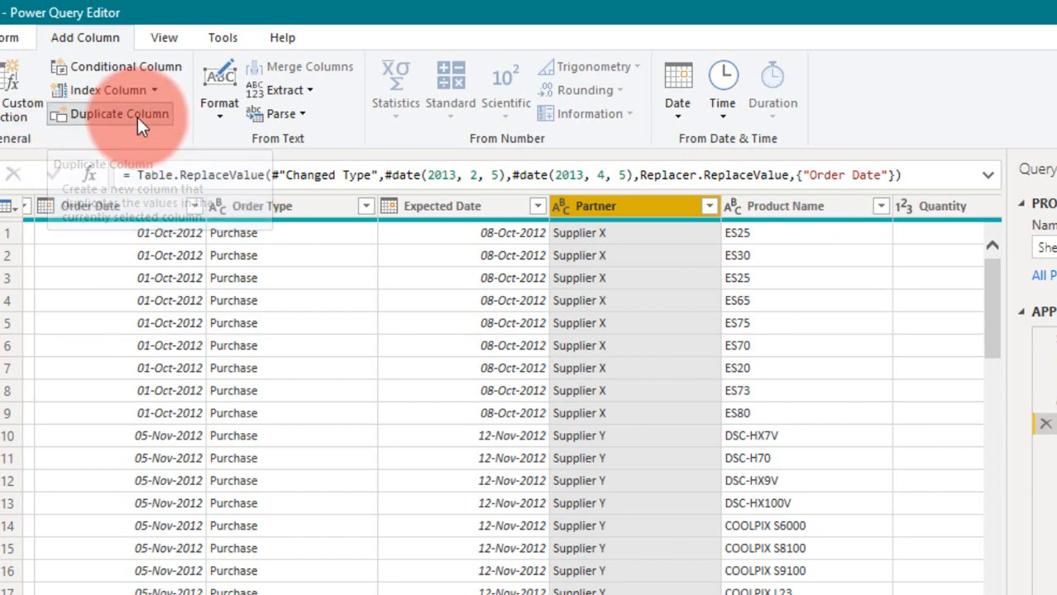
click(116, 113)
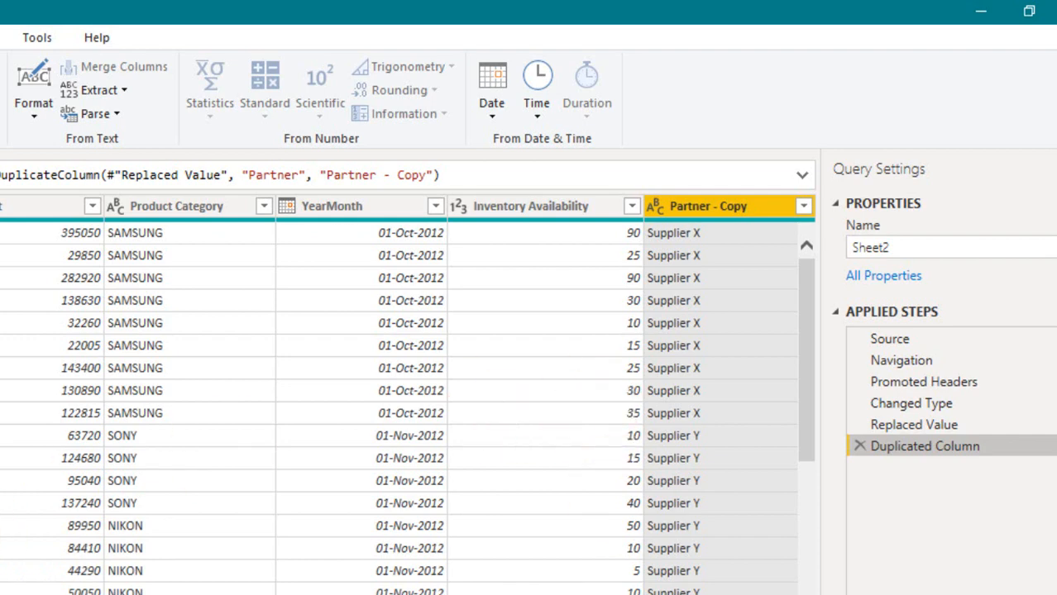
- Drag the 'Partner - Copy' column to sit right after the Partner column
click(707, 436)
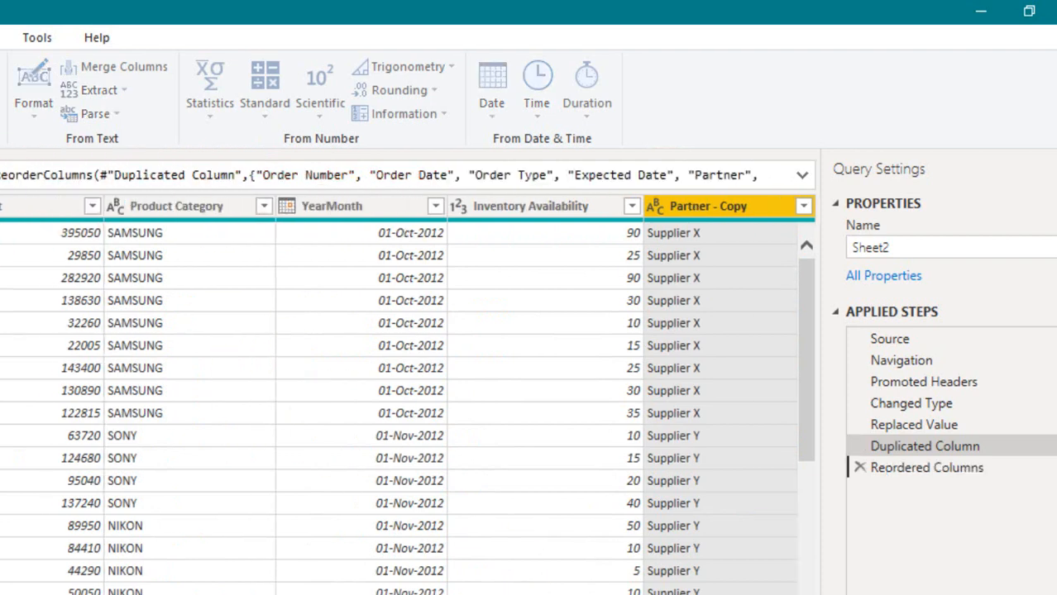
scroll(right, 3)
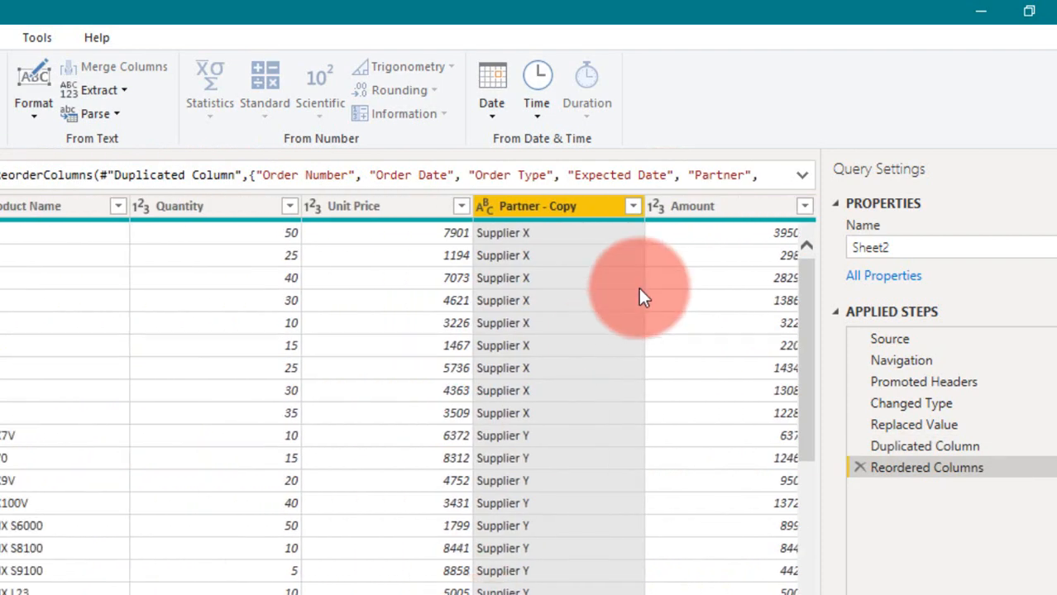
click(49, 206)
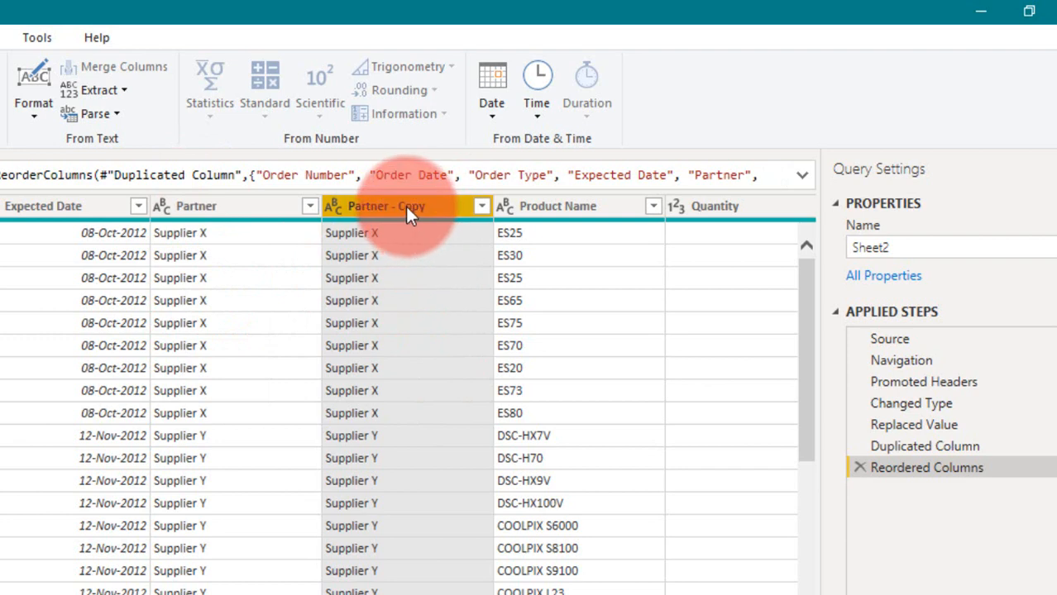
- Replace 'Supplier' with 'Sup -' in Partner - Copy, giving 'Sup - X' and 'Sup - Y'
right_click(405, 211)
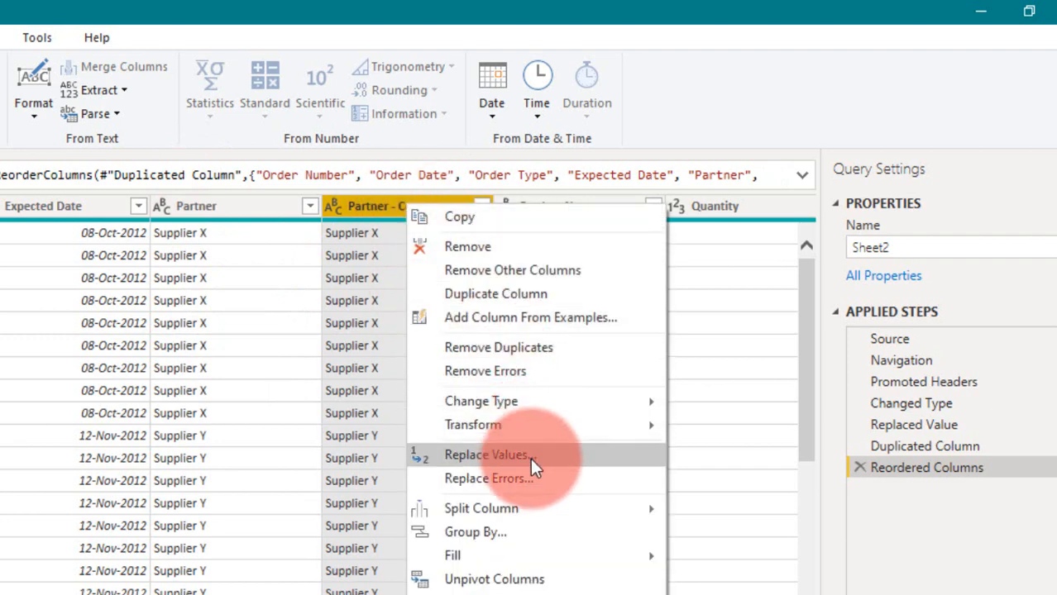
click(487, 454)
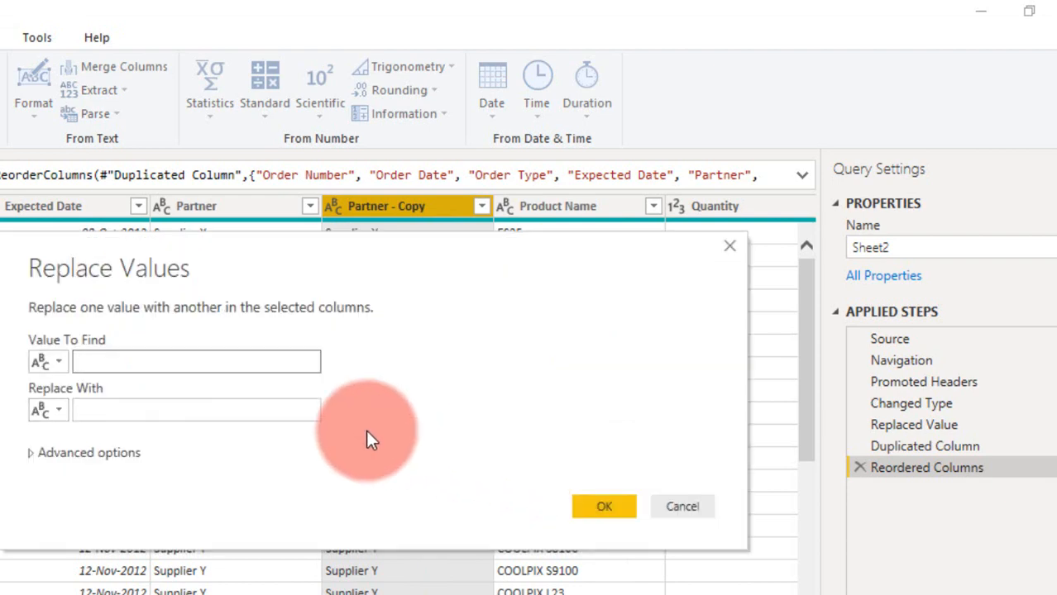
text(Supplier)
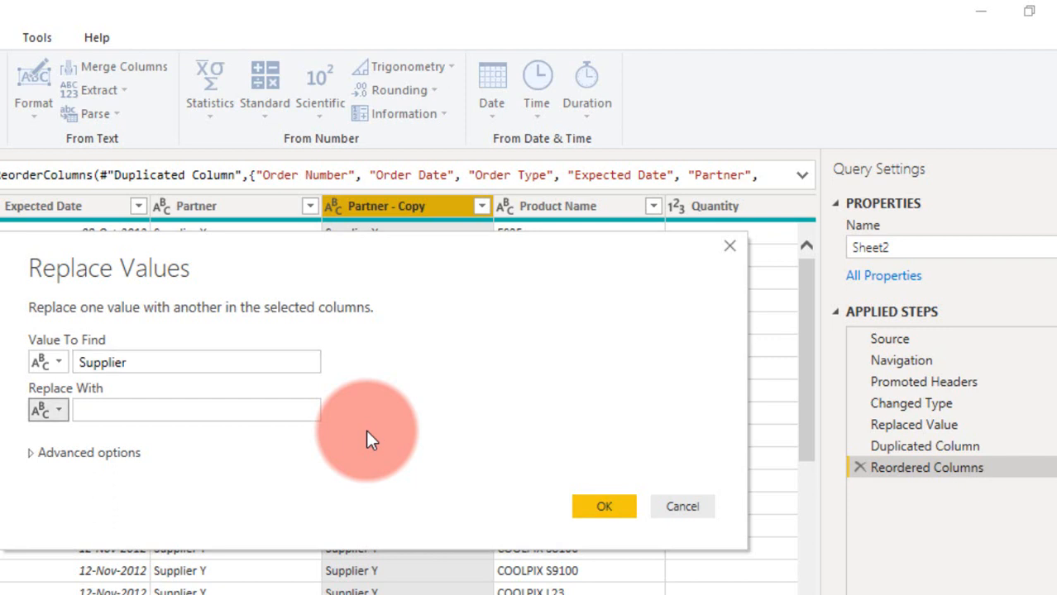
click(196, 411)
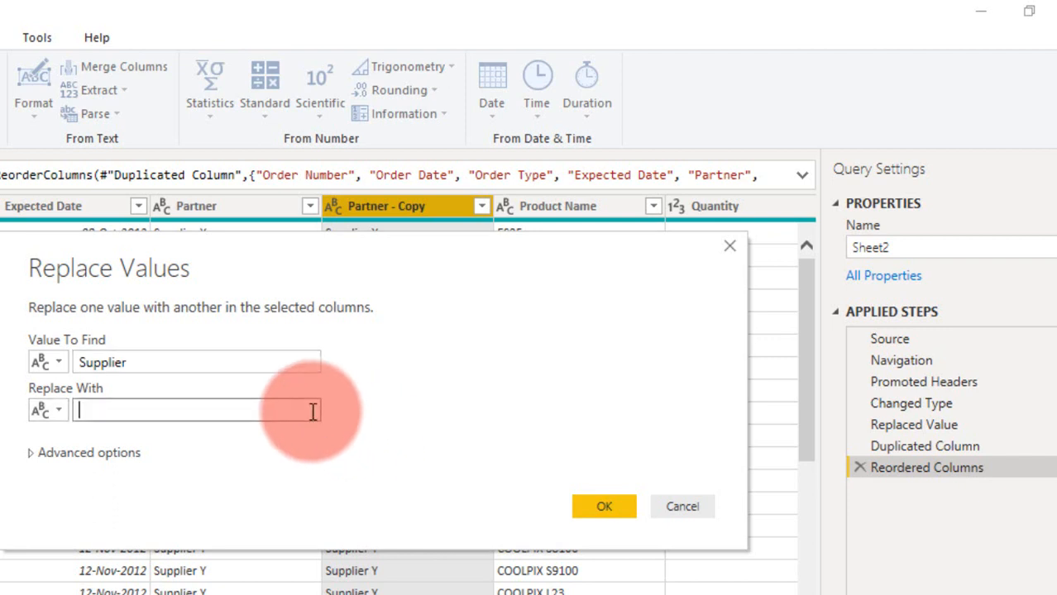
text(Sup -)
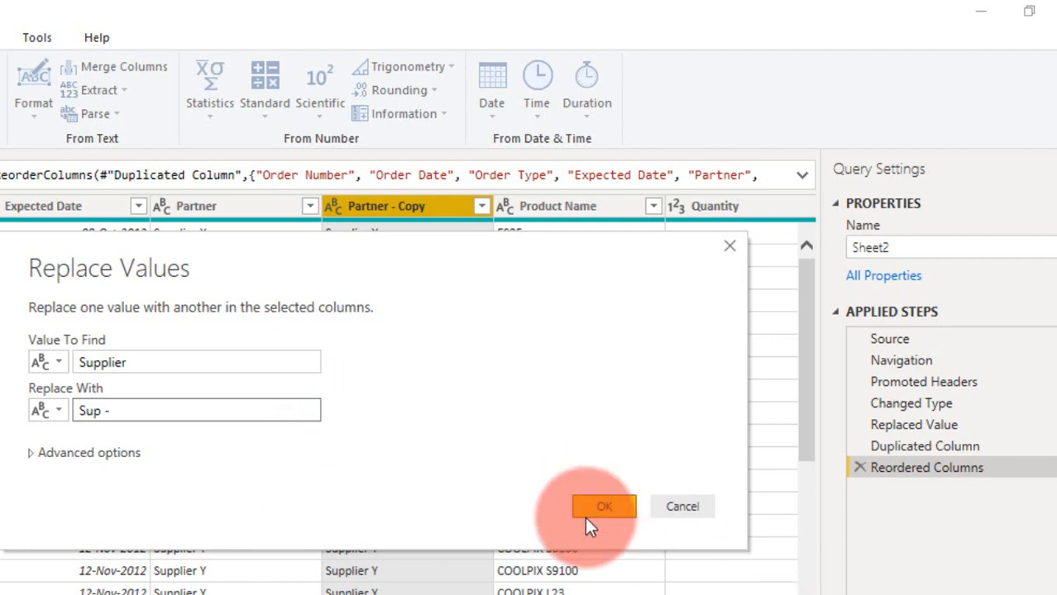
click(603, 507)
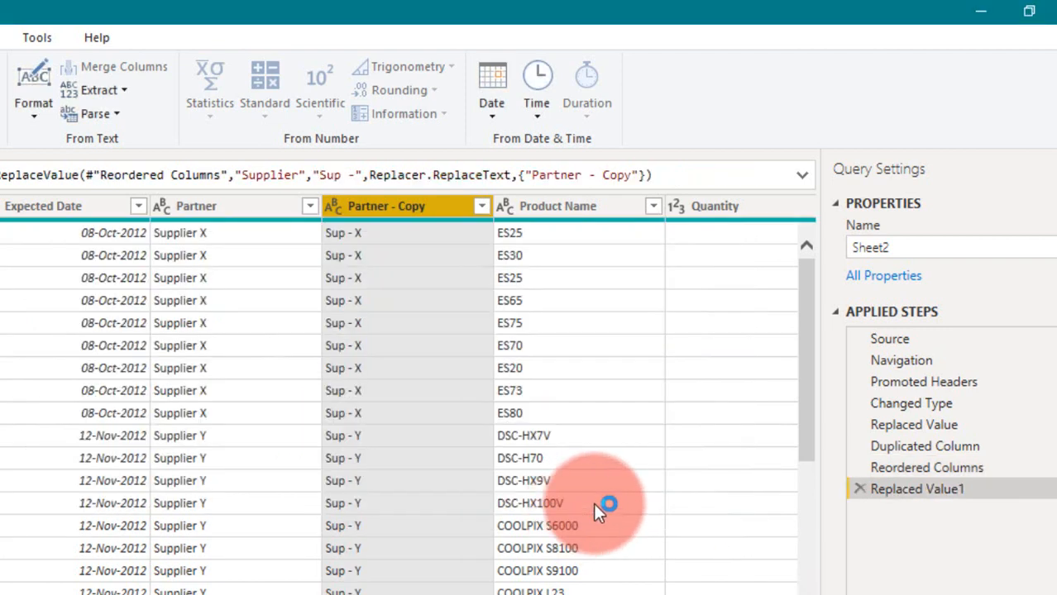
mouse_move(166, 308)
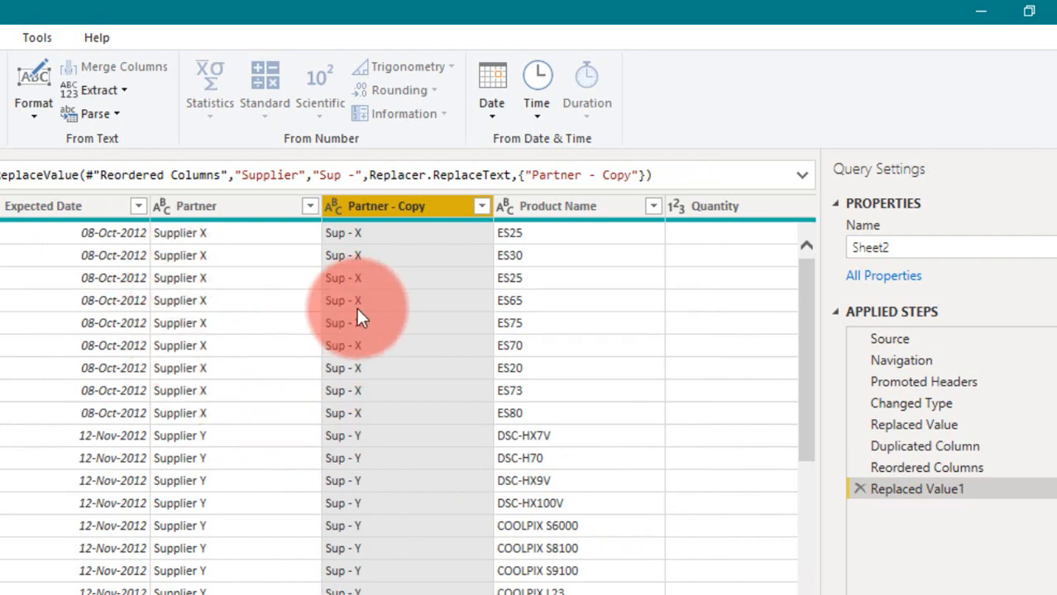
scroll(down, 3)
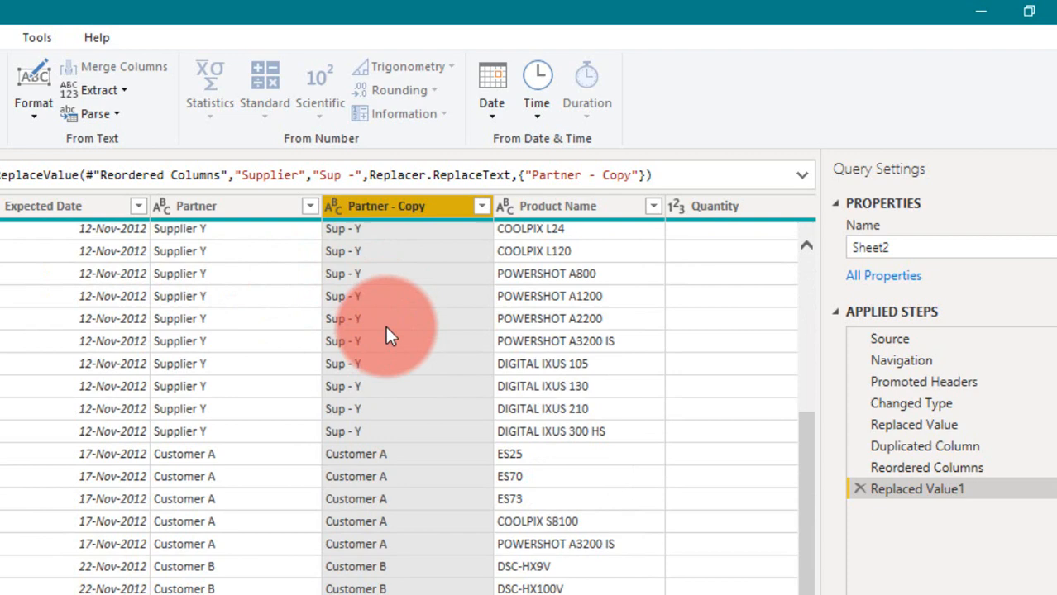
scroll(down, 3)
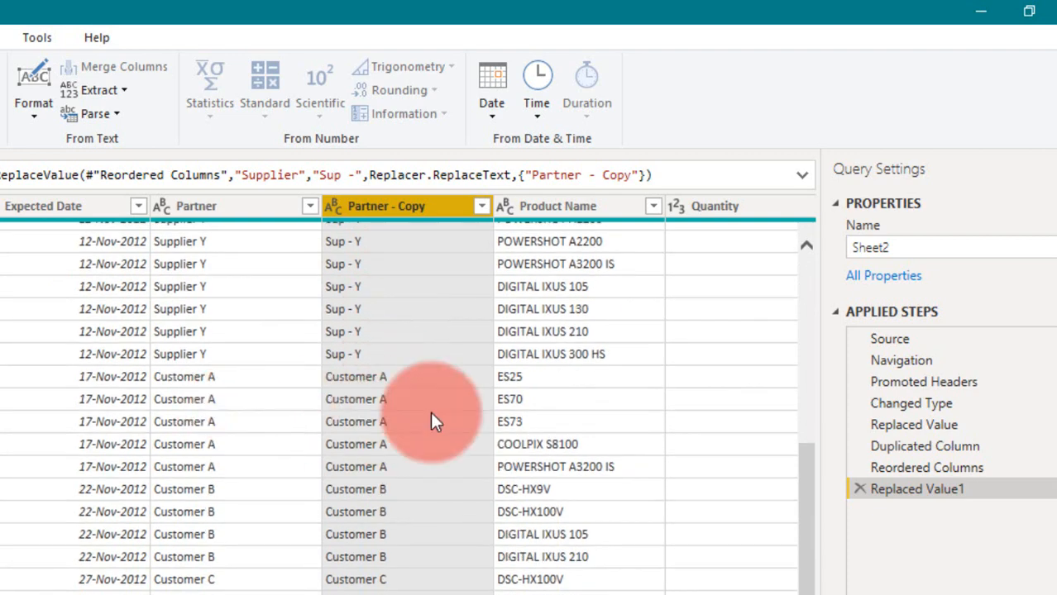
- Replace 'Customer' with 'Cust -' in Partner - Copy, giving Cust - A, B and C
right_click(397, 206)
text(C)
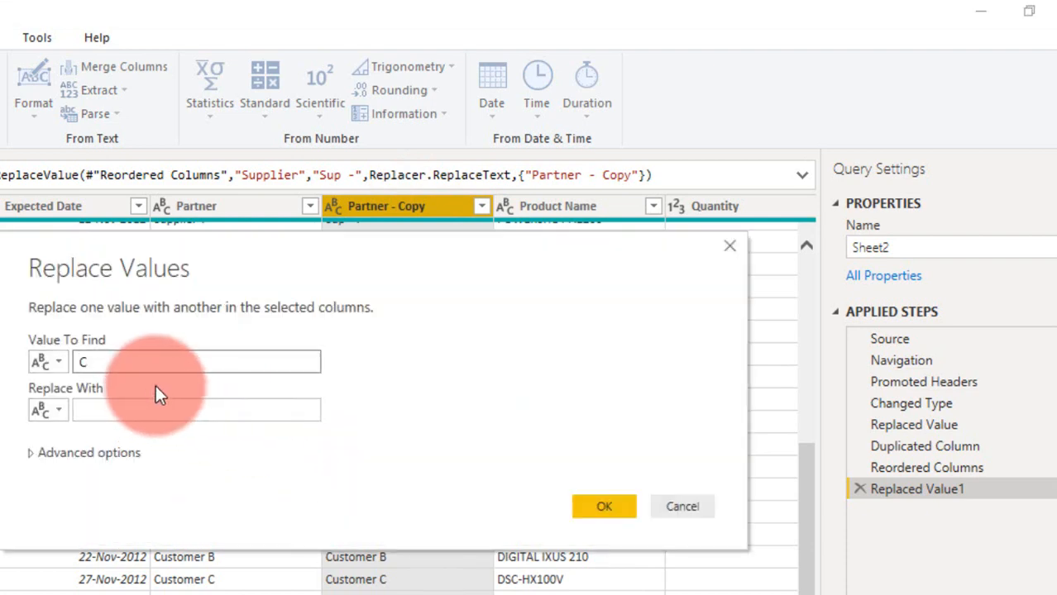
text(usto)
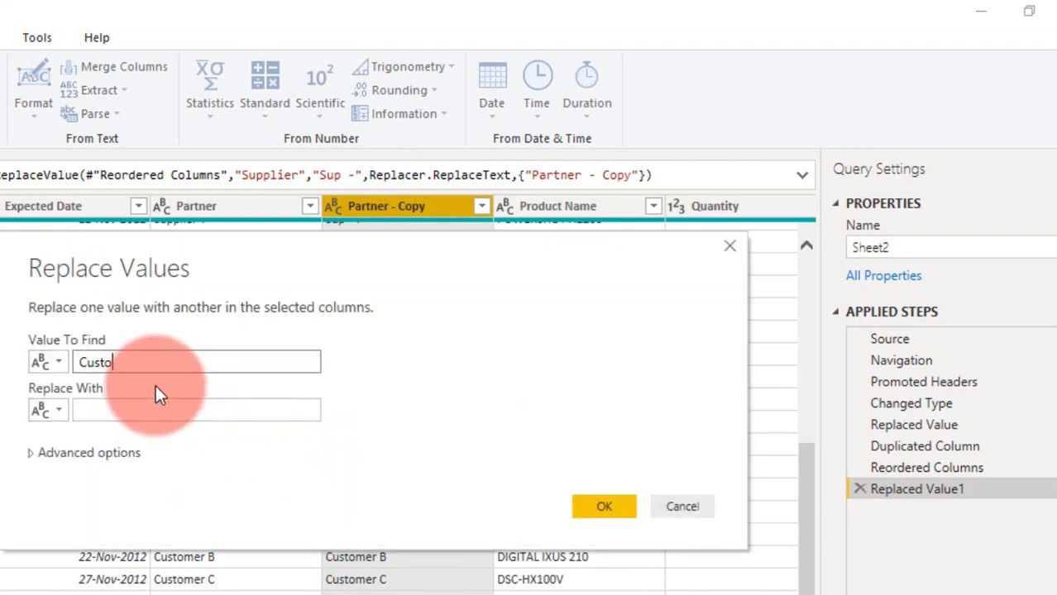
click(196, 410)
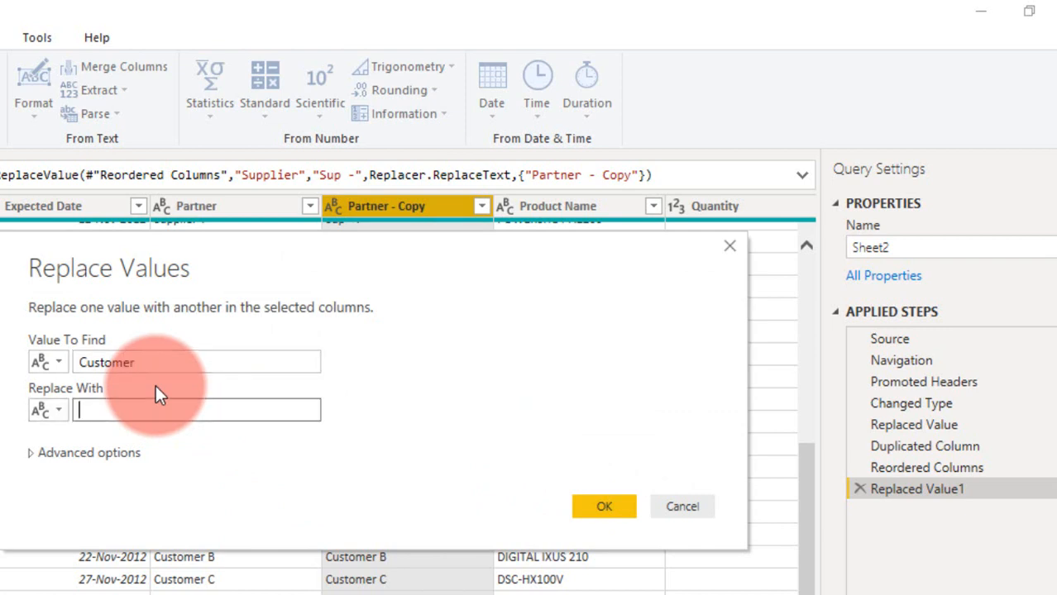
text(Cust -)
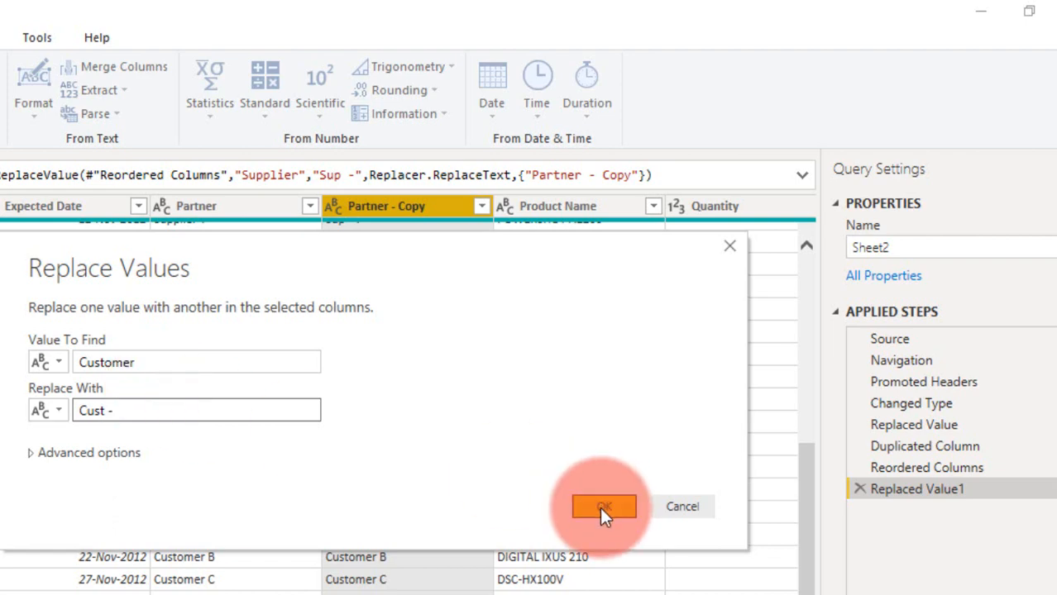
click(602, 507)
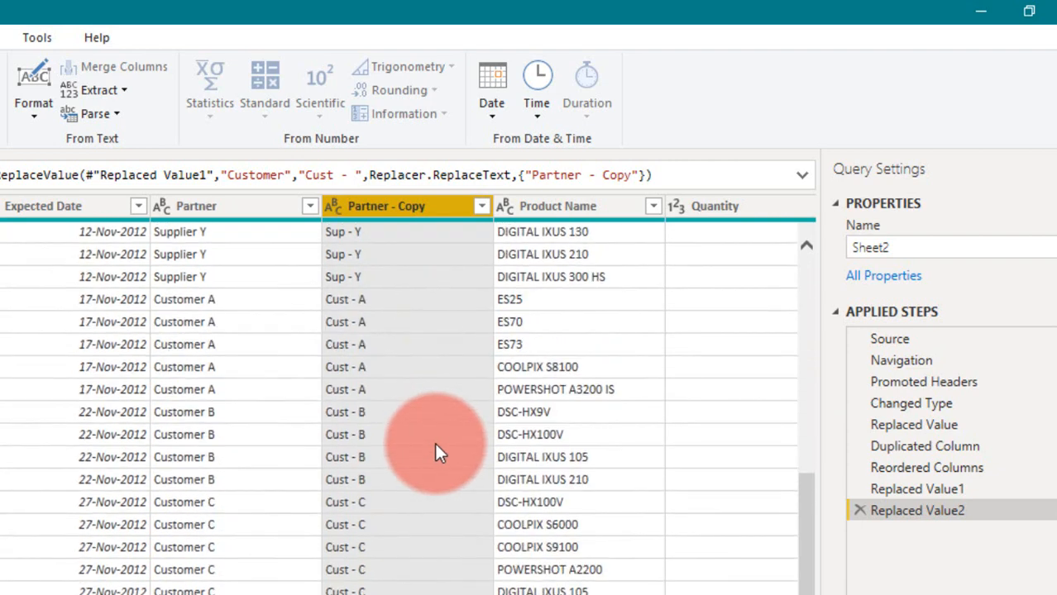
mouse_move(364, 443)
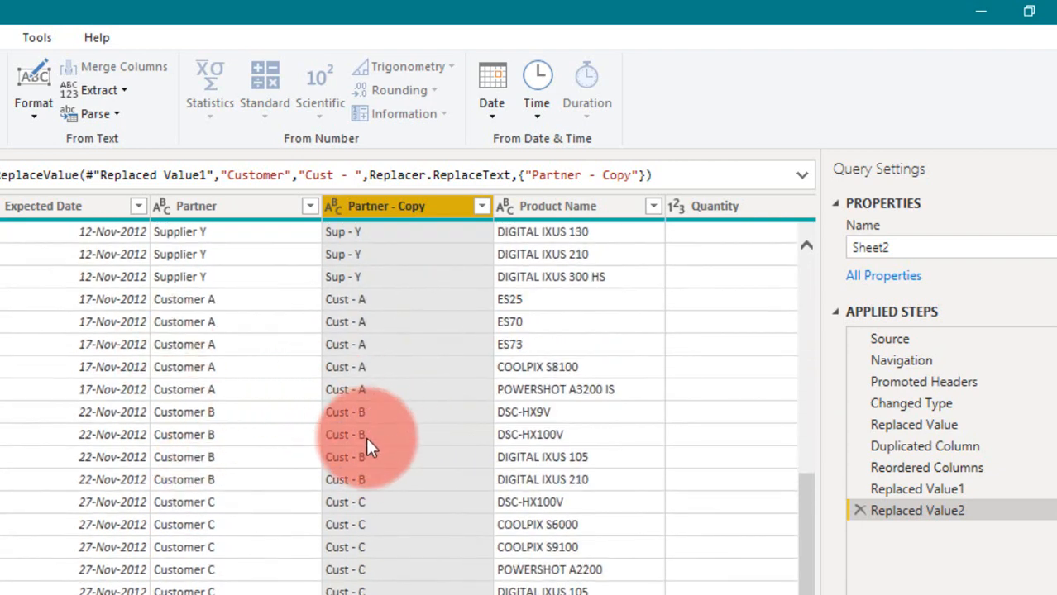
mouse_move(335, 415)
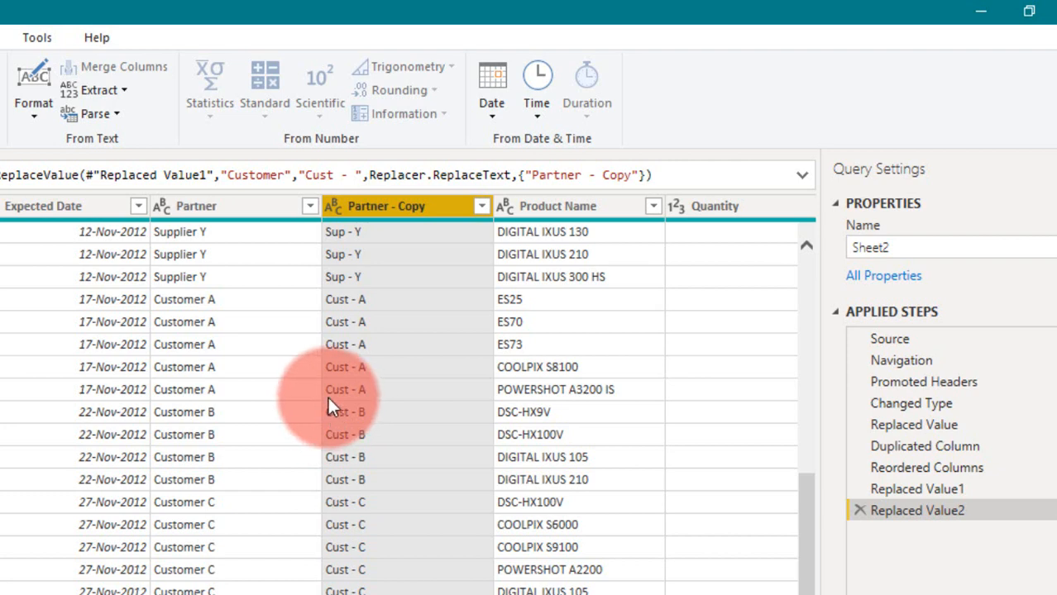
mouse_move(413, 439)
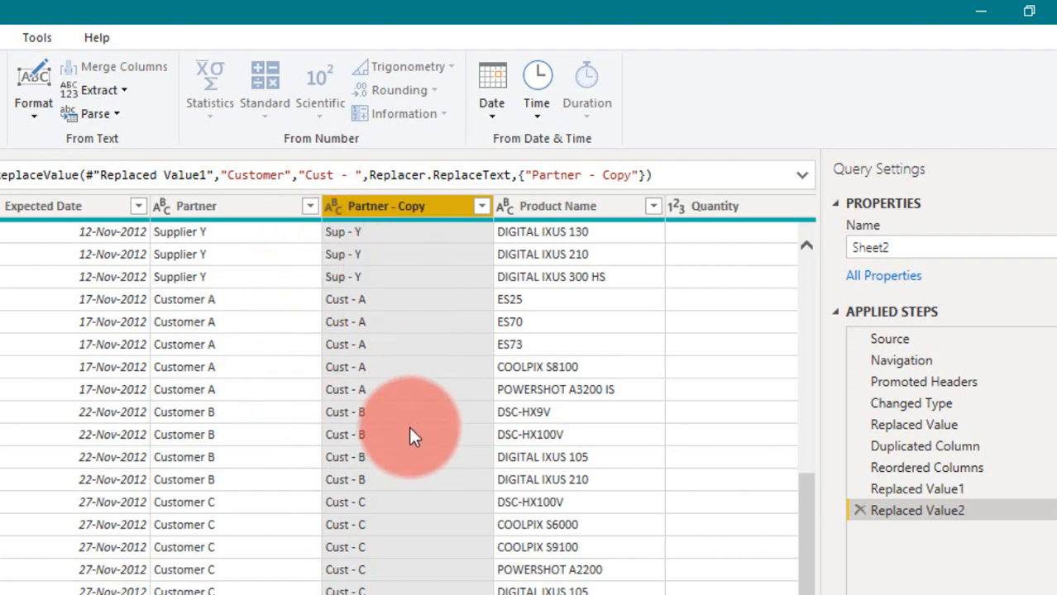
mouse_move(387, 403)
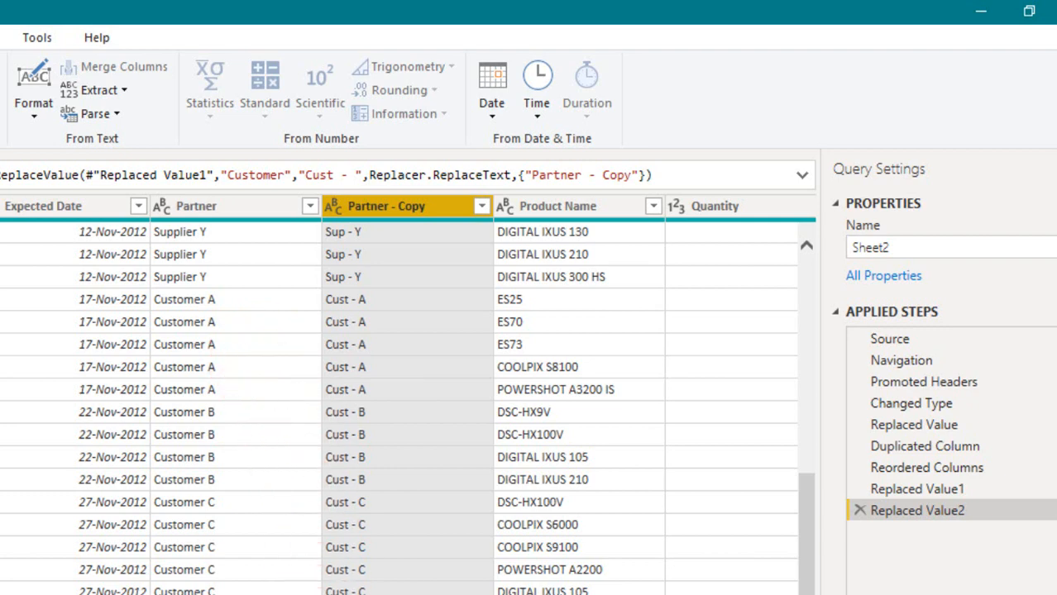
- Duplicate the Amount column and change the Amount - Copy column's type to Text
scroll(right, 3)
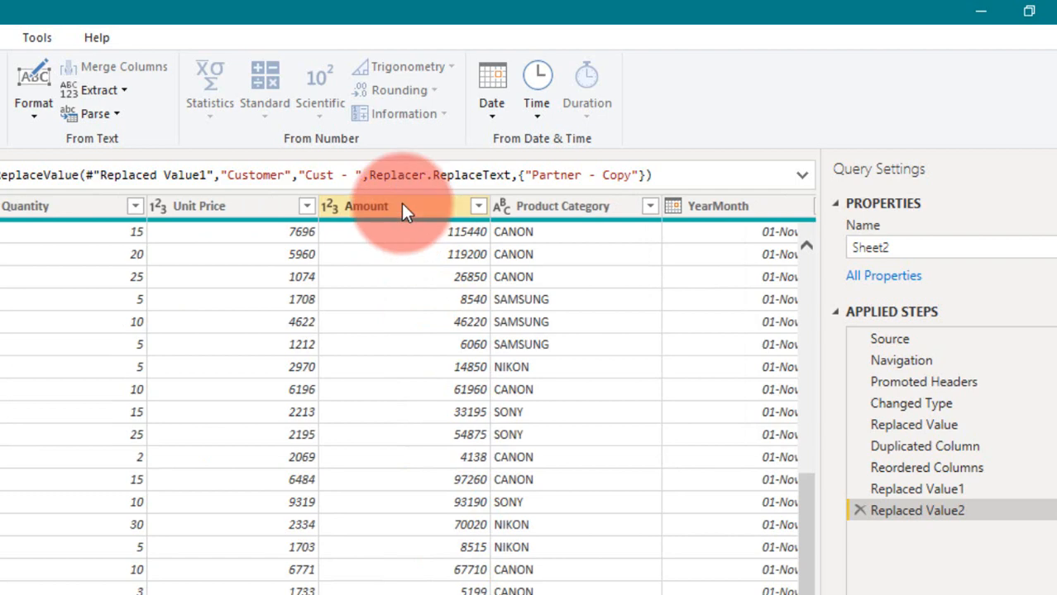
click(394, 206)
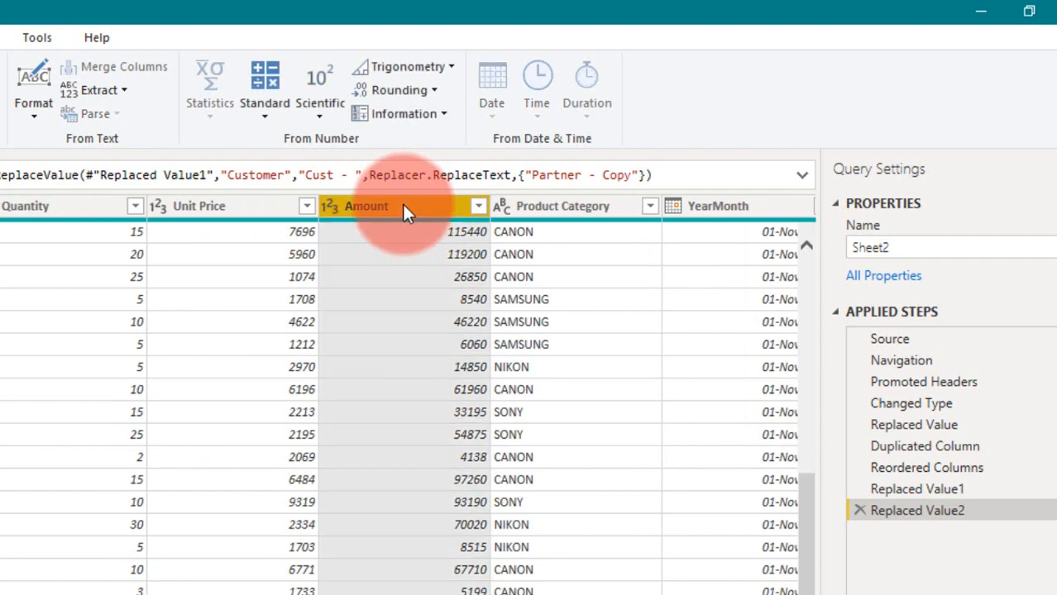
right_click(405, 206)
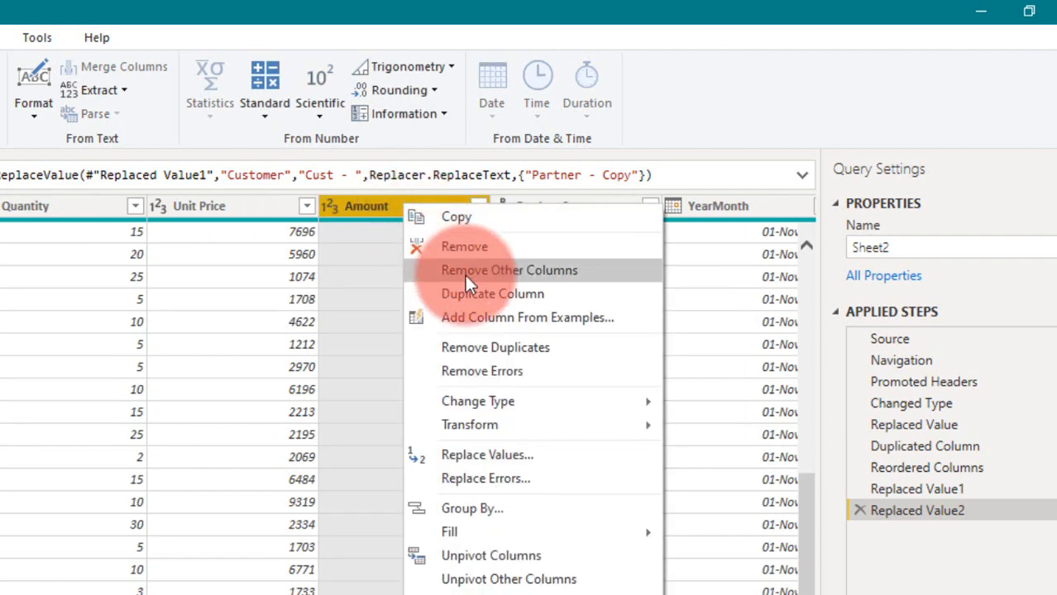
click(492, 294)
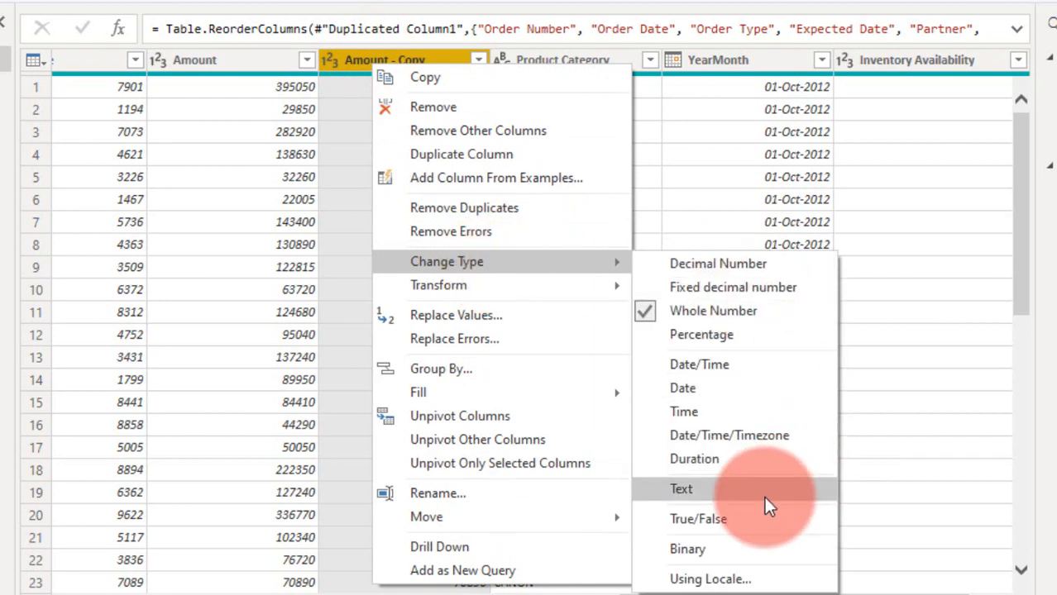
click(681, 489)
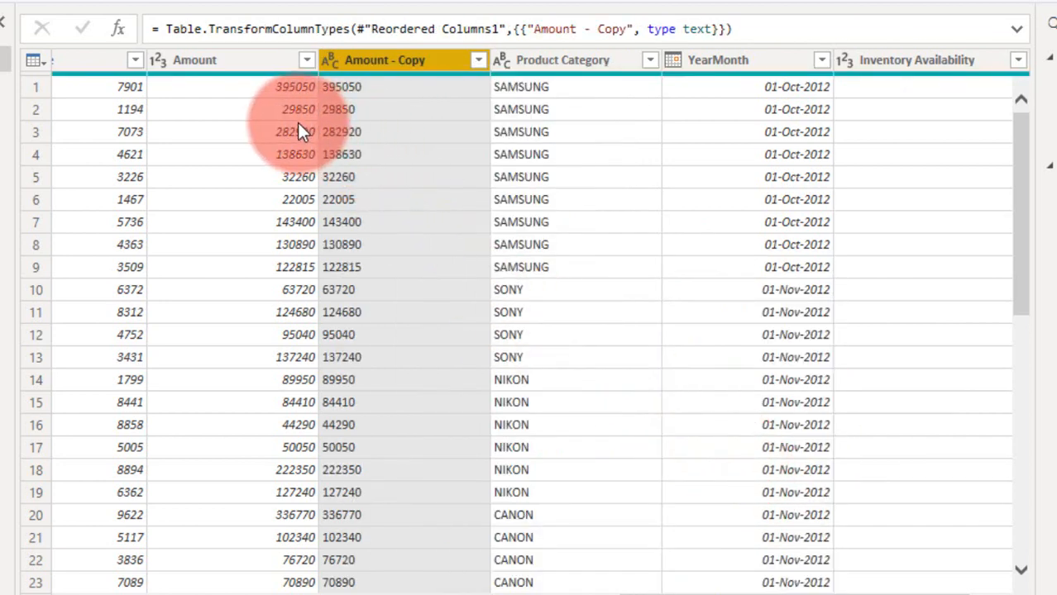
mouse_move(401, 136)
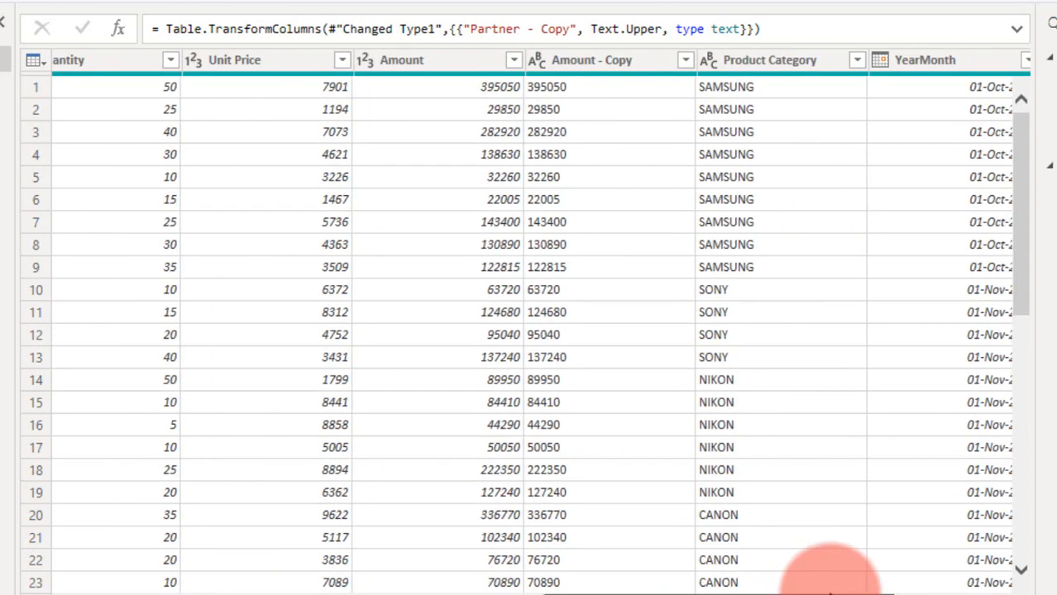
- Place a YearMonth - Copy beside YearMonth, extract its Year, then review Reordered Columns2
scroll(right, 3)
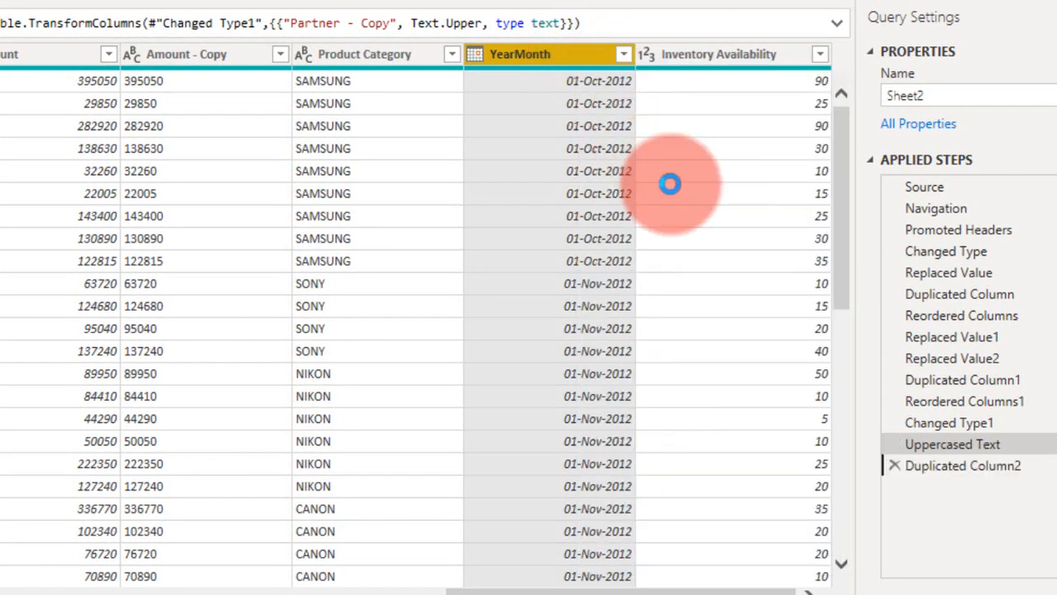
click(967, 467)
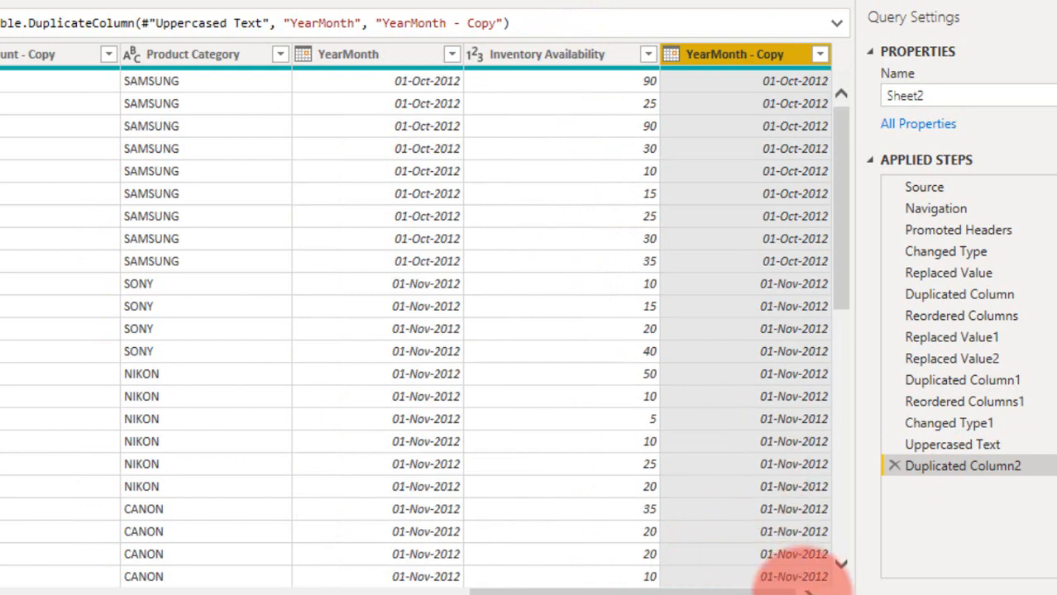
click(725, 53)
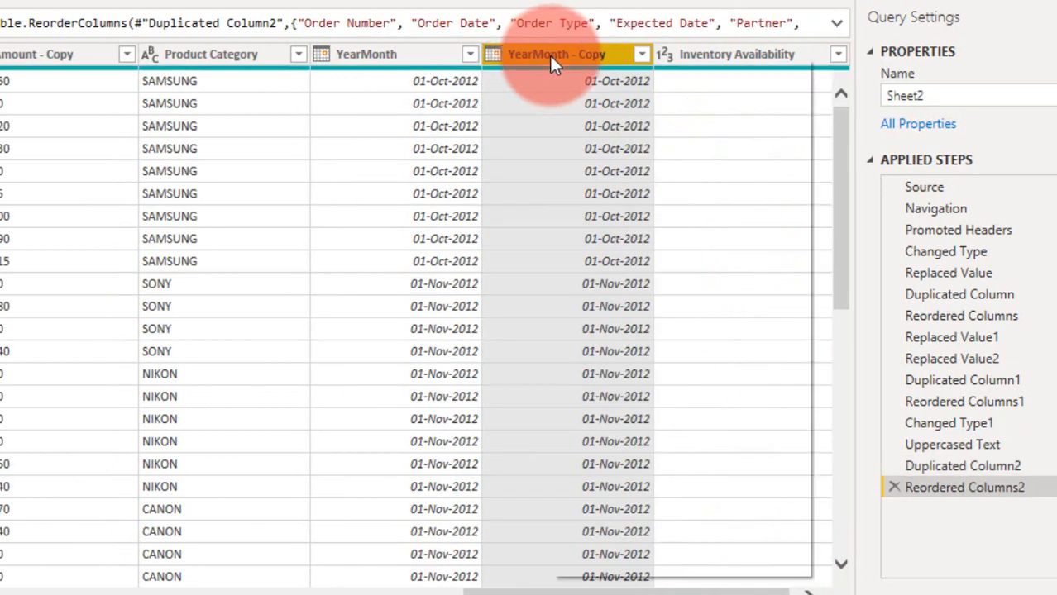
right_click(566, 54)
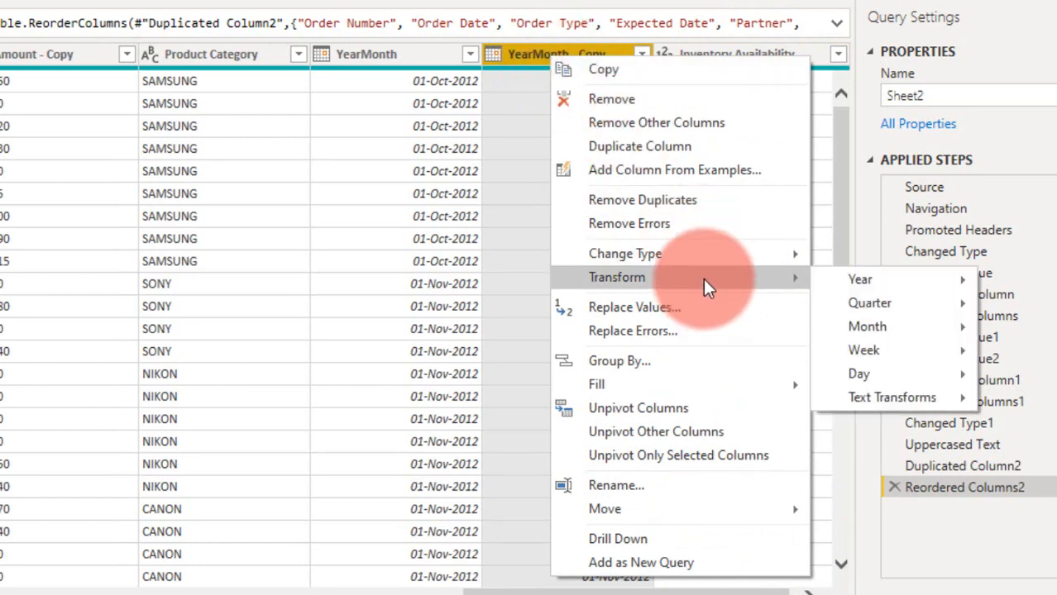
mouse_move(860, 280)
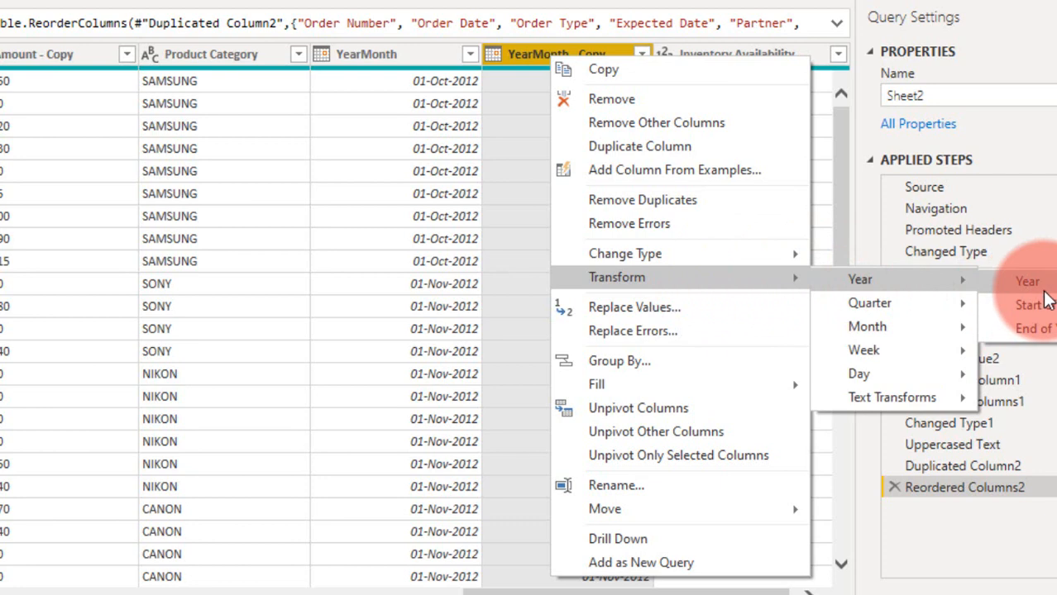
click(1027, 279)
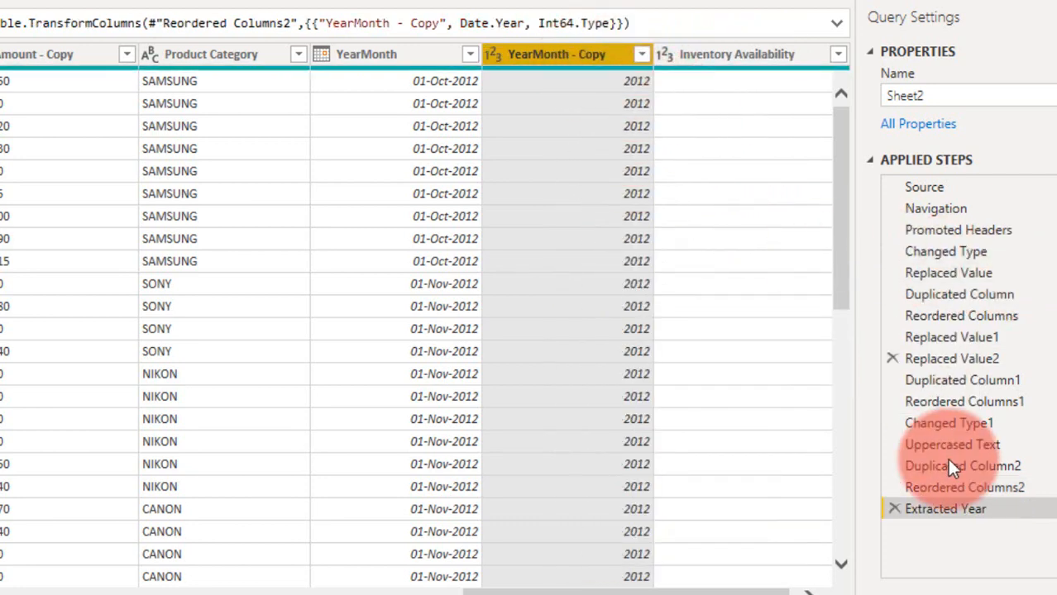
click(962, 488)
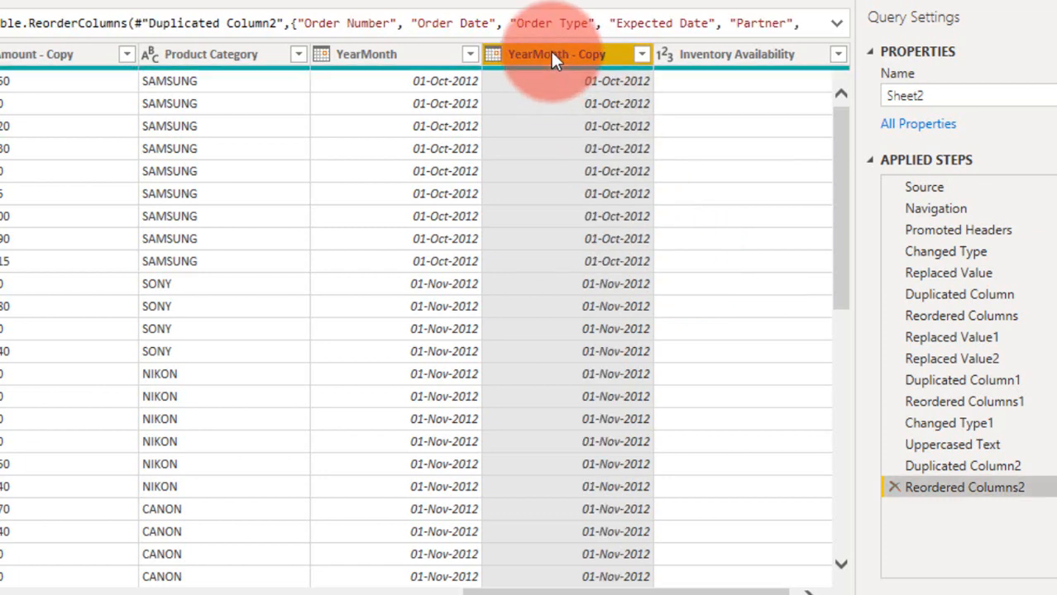